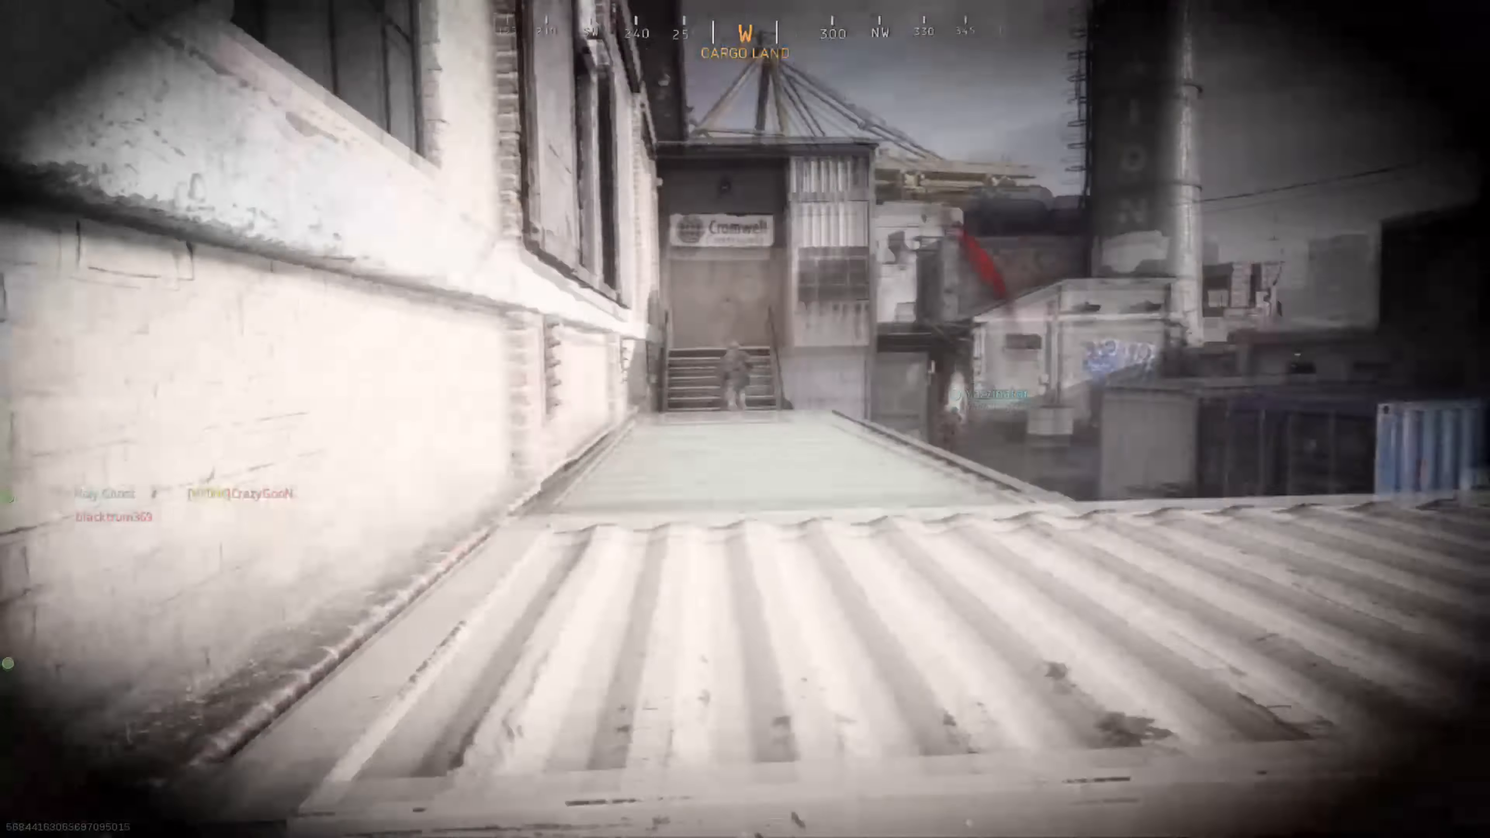
click(745, 419)
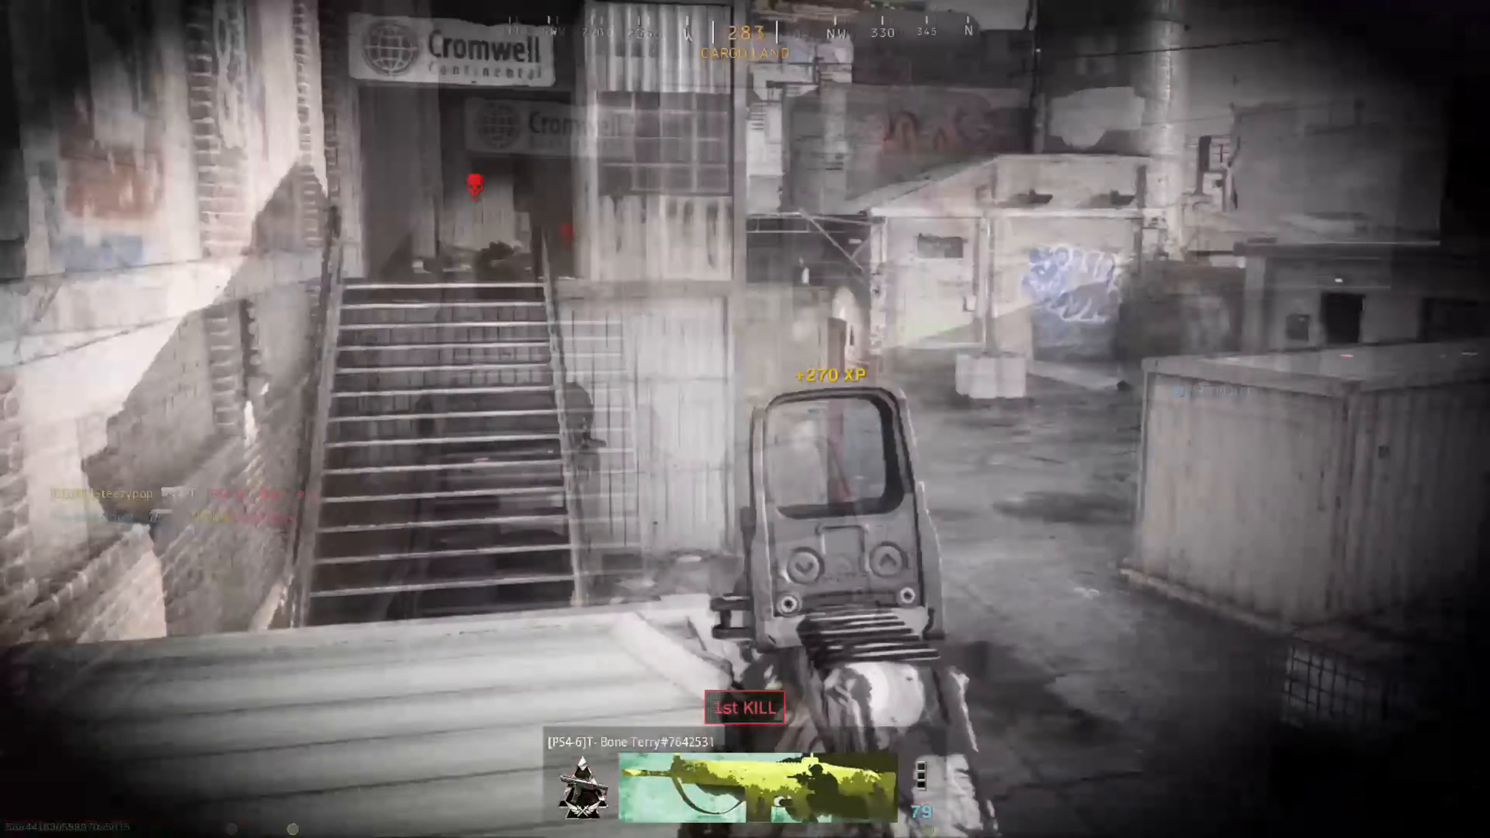